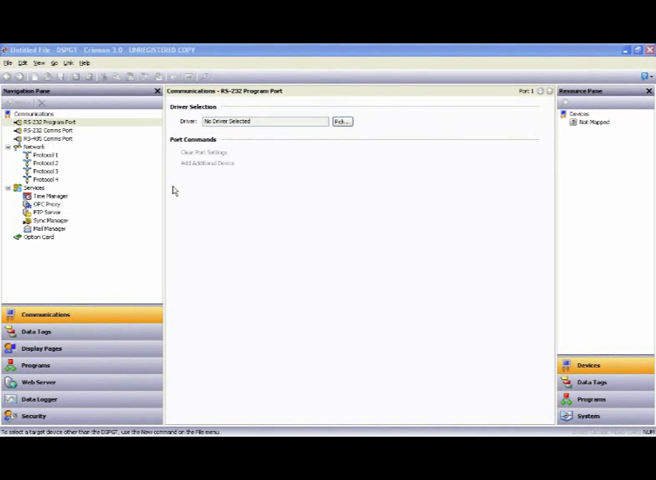
{"action": "mouse_move", "coordinate": [171, 189]}
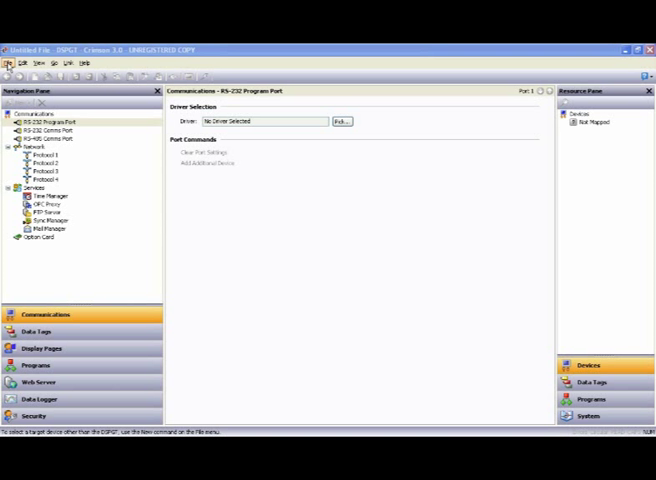
- Create a new database and pick the Data Station Plus family and model
{"action": "left_click", "coordinate": [11, 62]}
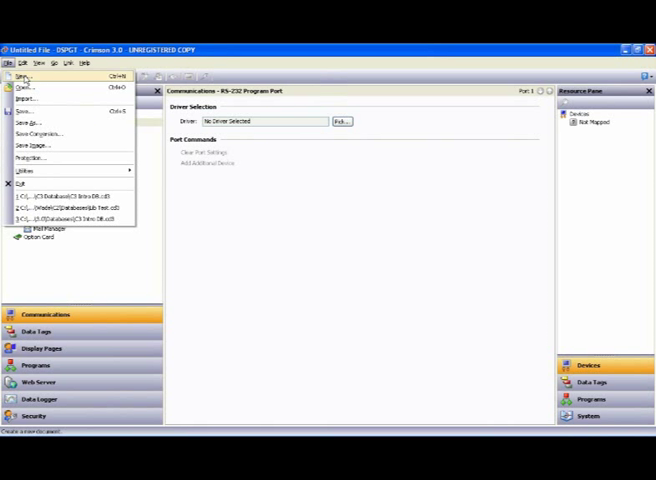
{"action": "left_click", "coordinate": [23, 76]}
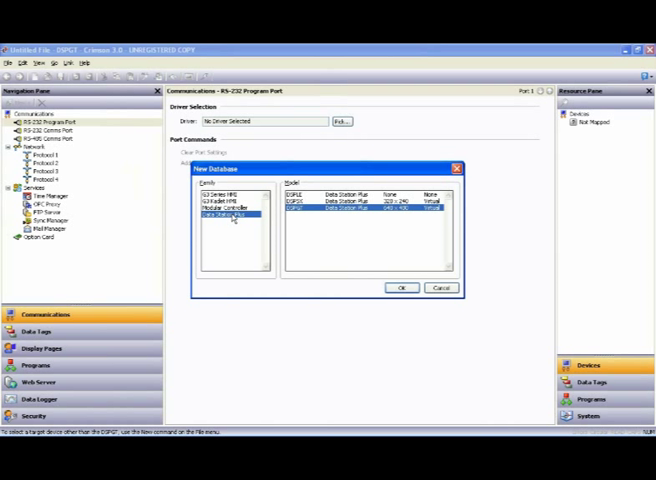
{"action": "mouse_move", "coordinate": [268, 238]}
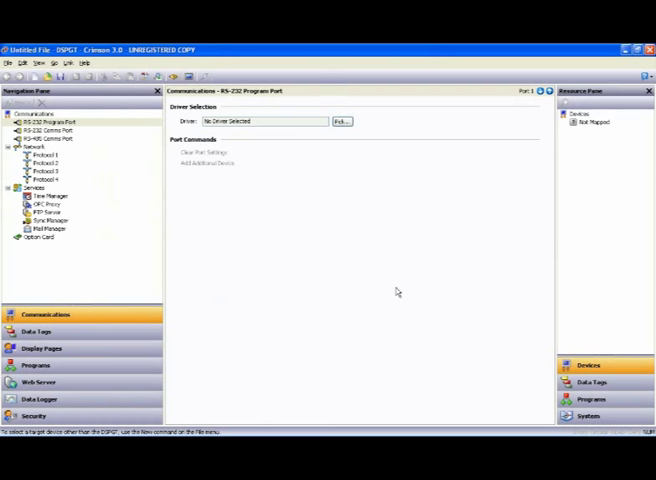
{"action": "mouse_move", "coordinate": [308, 294]}
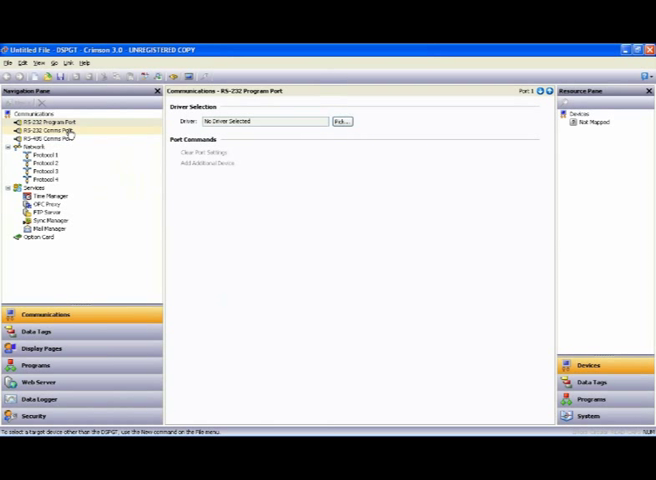
- Assign the Allen-Bradley DF1 Master driver to the RS-232 port and open PLC1's settings
{"action": "left_click", "coordinate": [50, 130]}
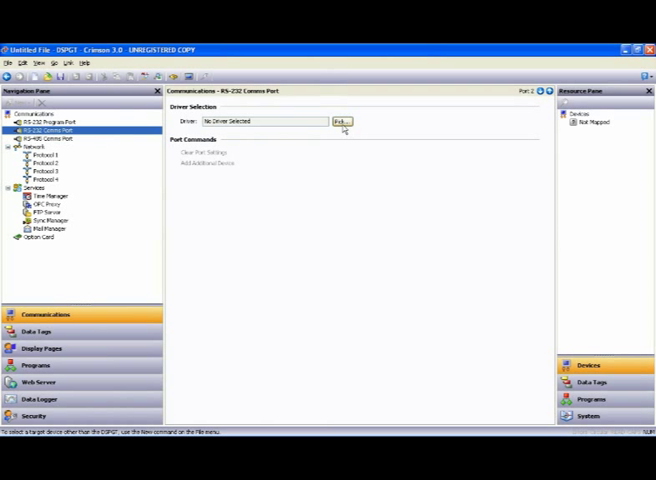
{"action": "left_click", "coordinate": [341, 121]}
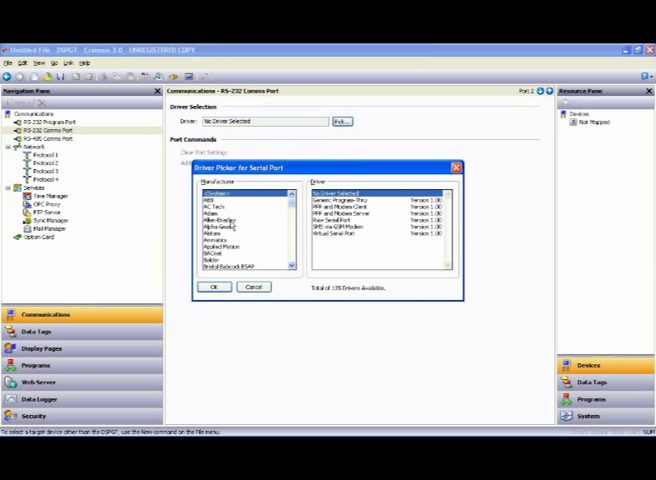
{"action": "left_click", "coordinate": [220, 217]}
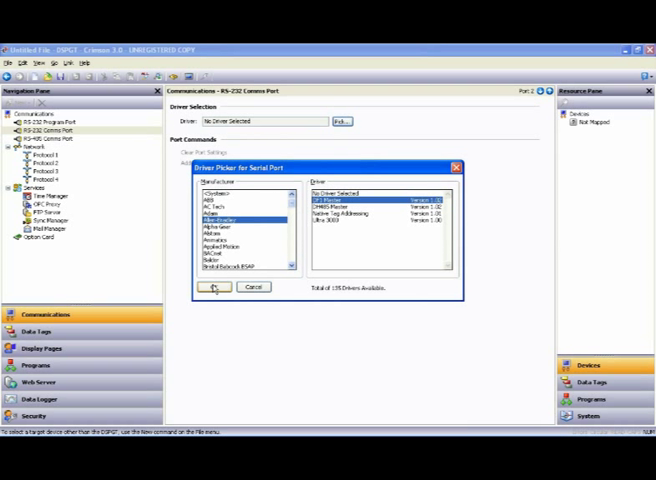
{"action": "left_click", "coordinate": [214, 287]}
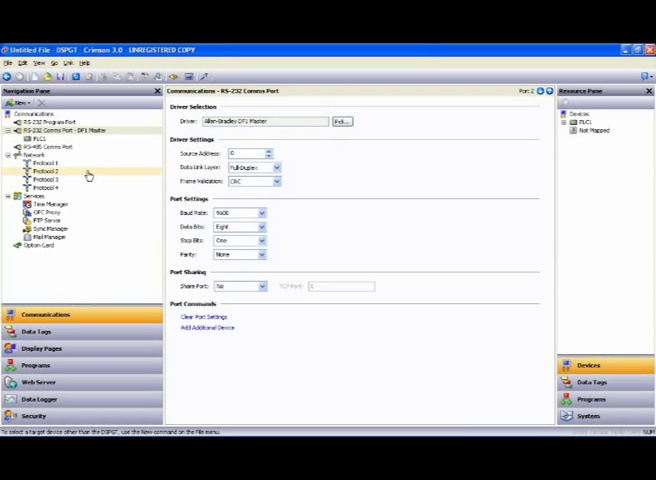
{"action": "left_click", "coordinate": [38, 138]}
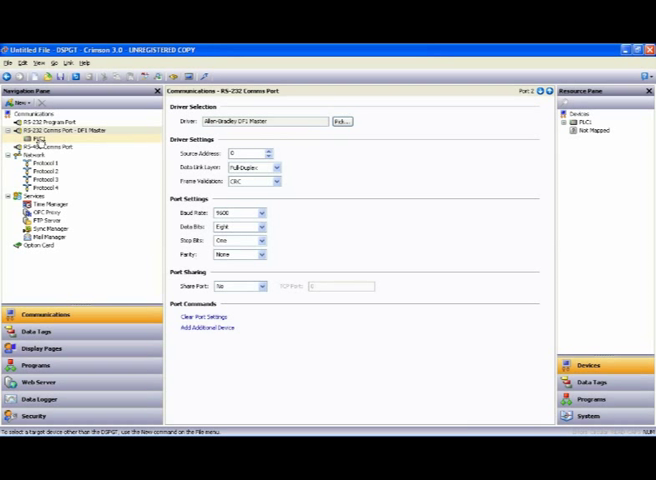
{"action": "left_click", "coordinate": [40, 139]}
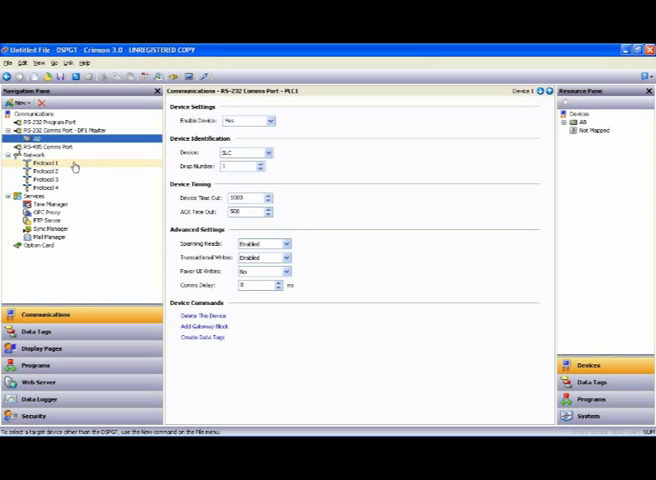
- Set the Ethernet port to Manual Configuration with an IP address, then select Protocol 1
{"action": "left_click", "coordinate": [43, 157]}
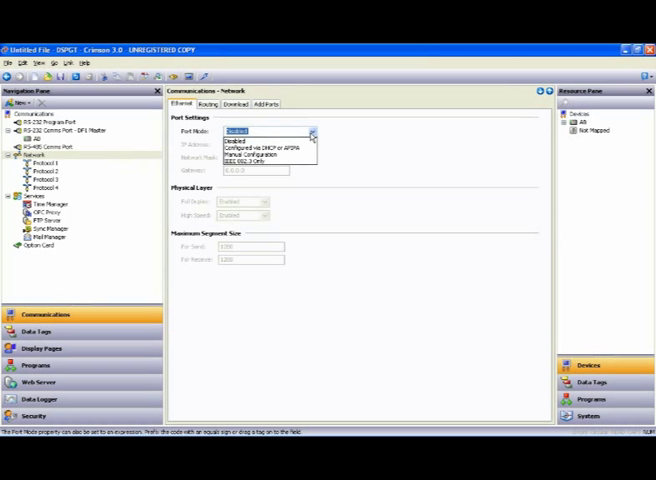
{"action": "left_click", "coordinate": [265, 155]}
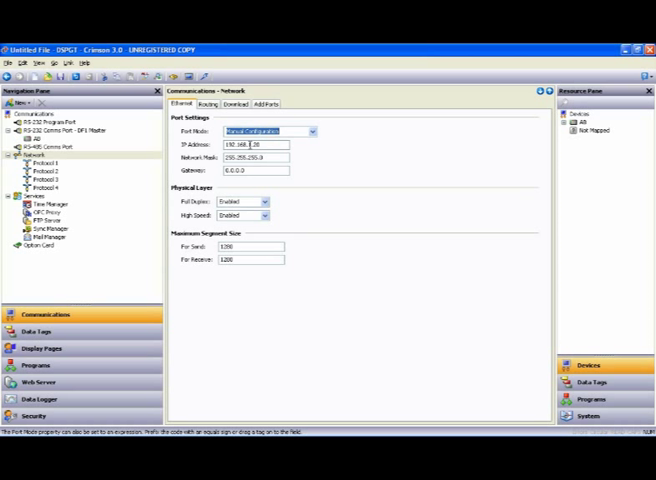
{"action": "left_click", "coordinate": [53, 161]}
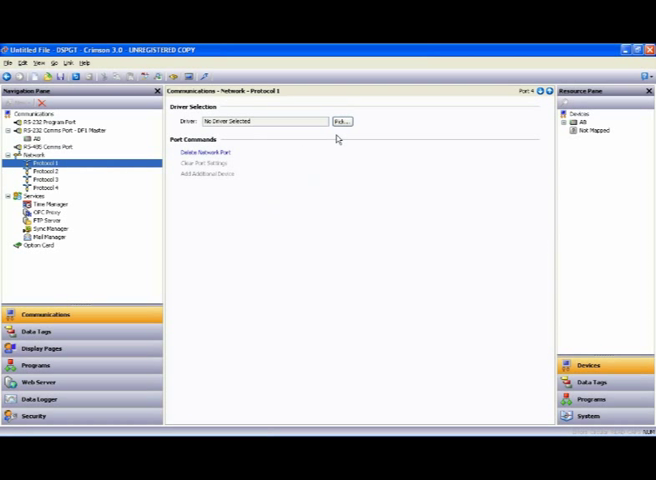
- Assign the Modbus TCP/IP Slave driver to Protocol 1 and select its slave device
{"action": "left_click", "coordinate": [342, 121]}
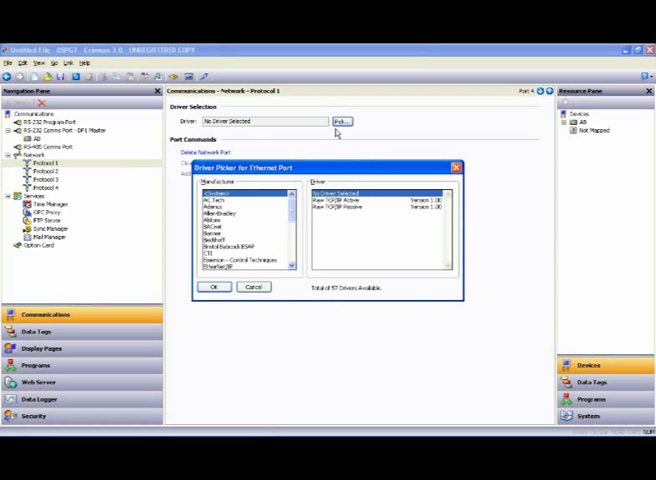
{"action": "scroll", "scroll_direction": "down", "scroll_amount": 3}
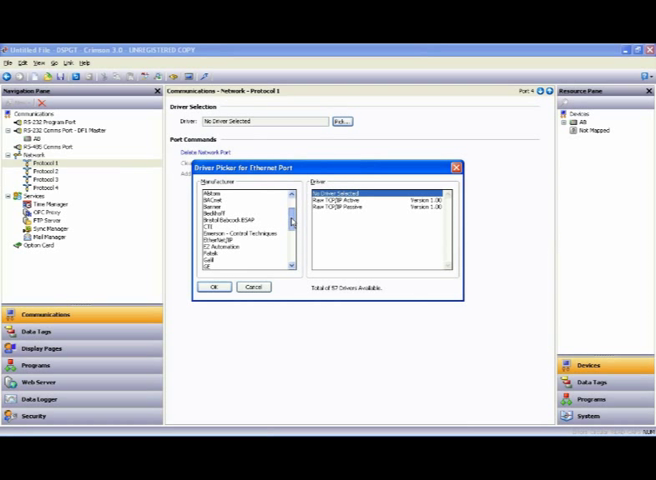
{"action": "scroll", "scroll_direction": "down", "scroll_amount": 3}
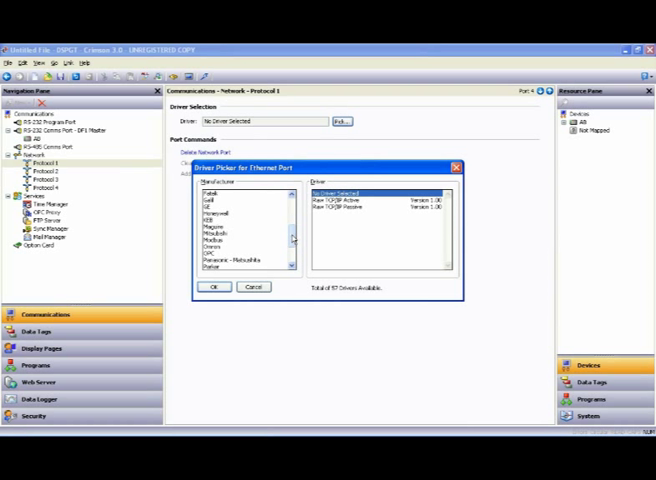
{"action": "left_click", "coordinate": [240, 239]}
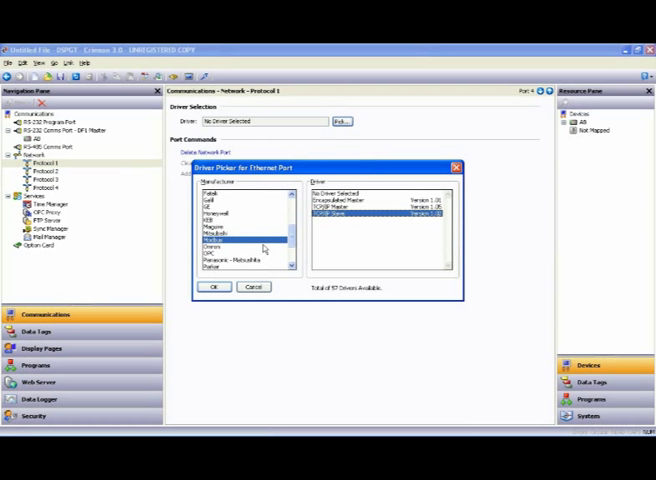
{"action": "mouse_move", "coordinate": [326, 237]}
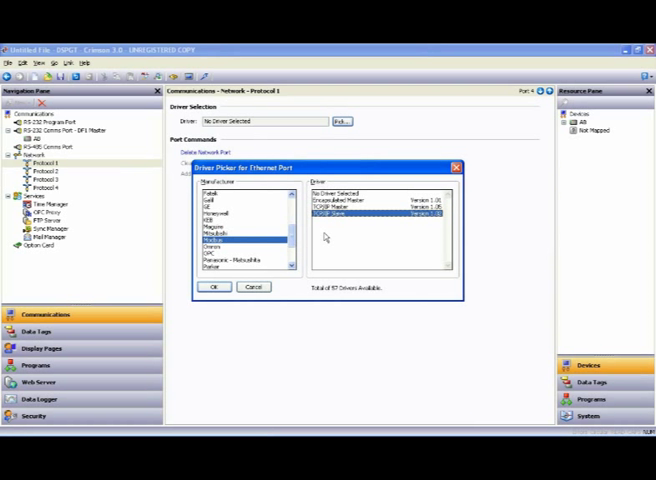
{"action": "left_click", "coordinate": [212, 287]}
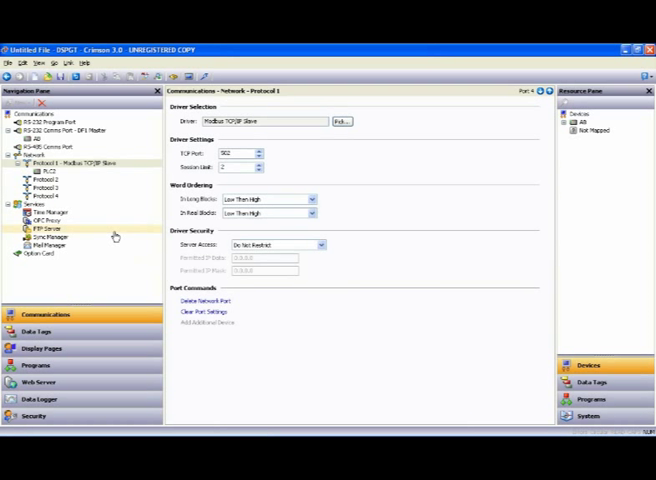
{"action": "left_click", "coordinate": [50, 171]}
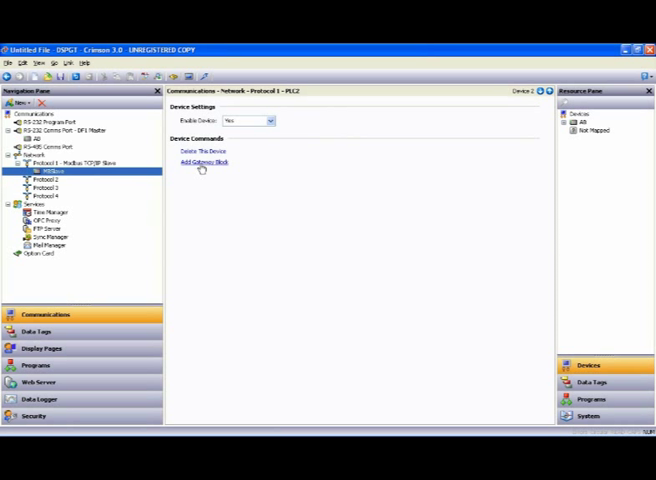
- Add Block1 starting at holding register 400001, word as word, with 16 registers
{"action": "left_click", "coordinate": [204, 162]}
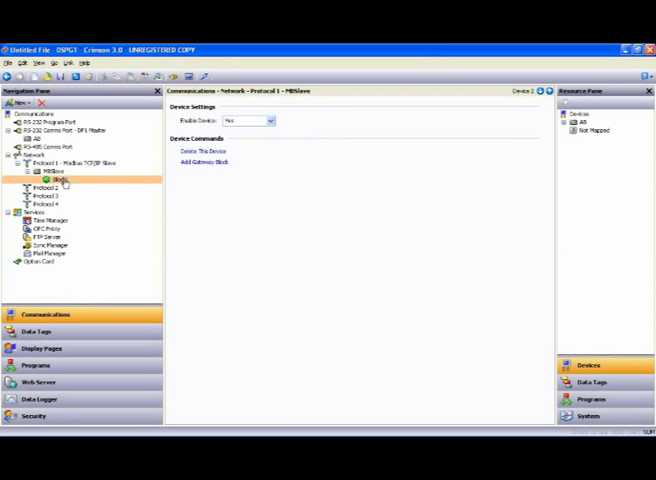
{"action": "left_click", "coordinate": [60, 179]}
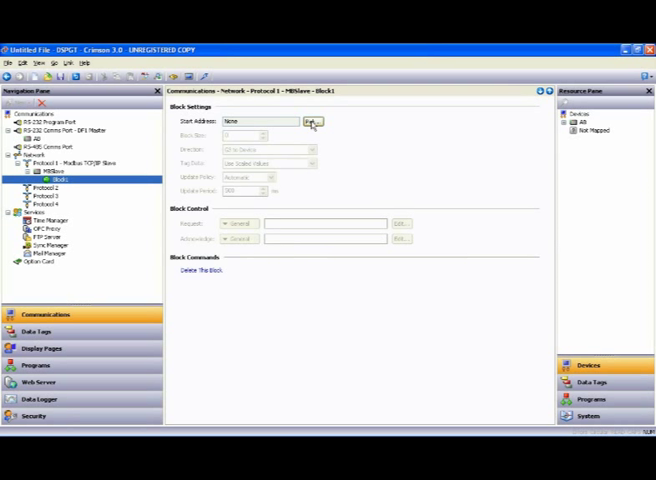
{"action": "left_click", "coordinate": [308, 120]}
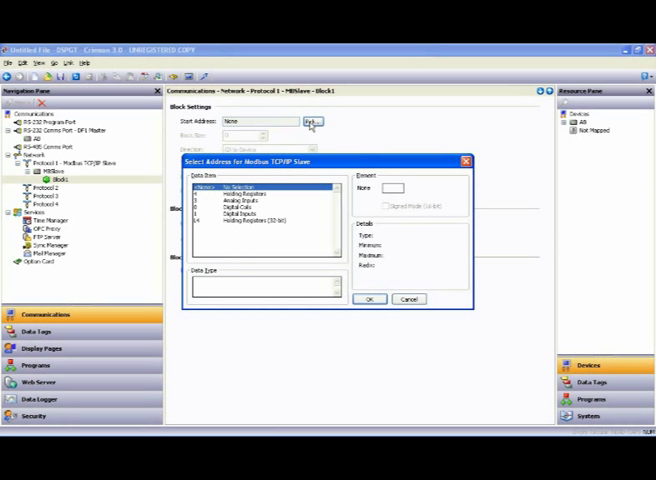
{"action": "mouse_move", "coordinate": [262, 196]}
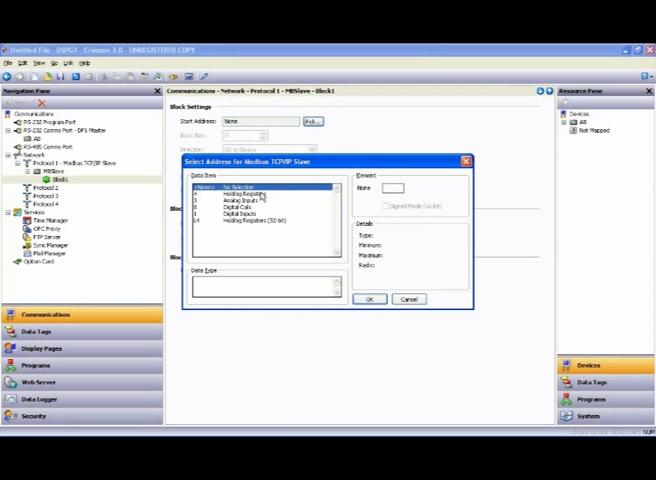
{"action": "left_click", "coordinate": [240, 194]}
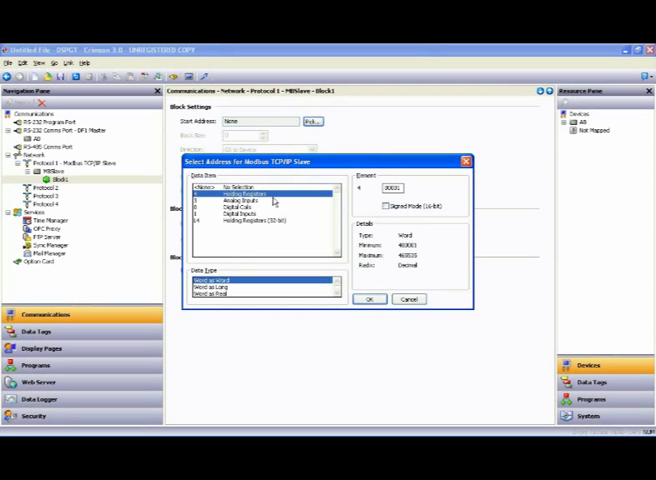
{"action": "mouse_move", "coordinate": [206, 203]}
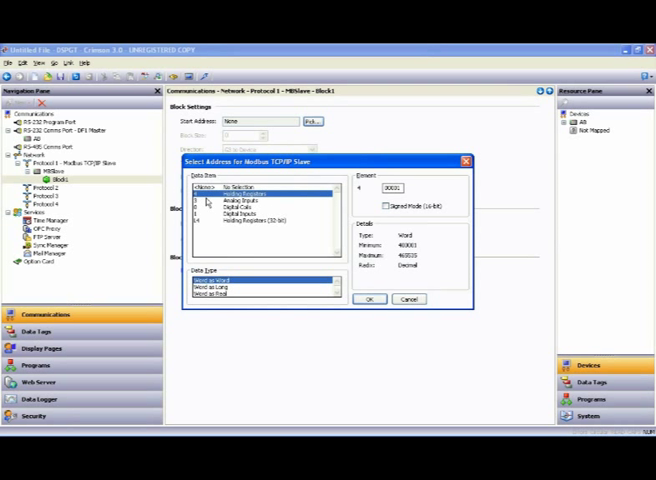
{"action": "mouse_move", "coordinate": [362, 191]}
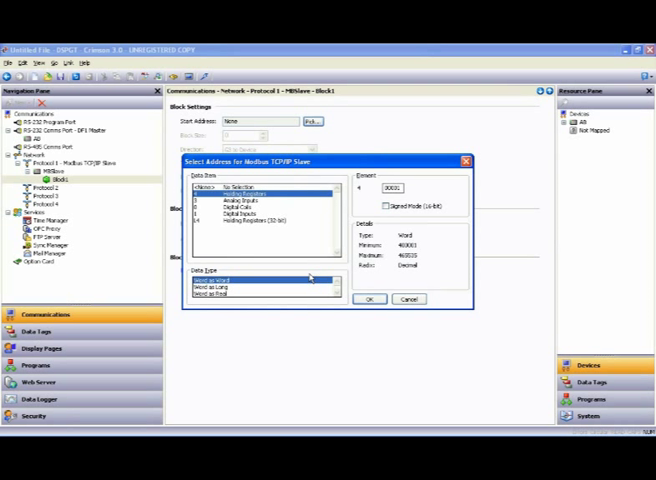
{"action": "left_click", "coordinate": [369, 298]}
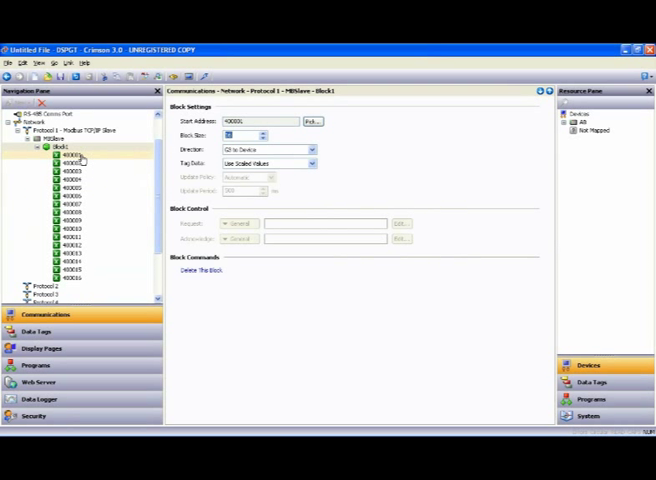
- Map registers 400001–400016 to consecutive AB integer addresses starting at N7:0
{"action": "left_click", "coordinate": [70, 187]}
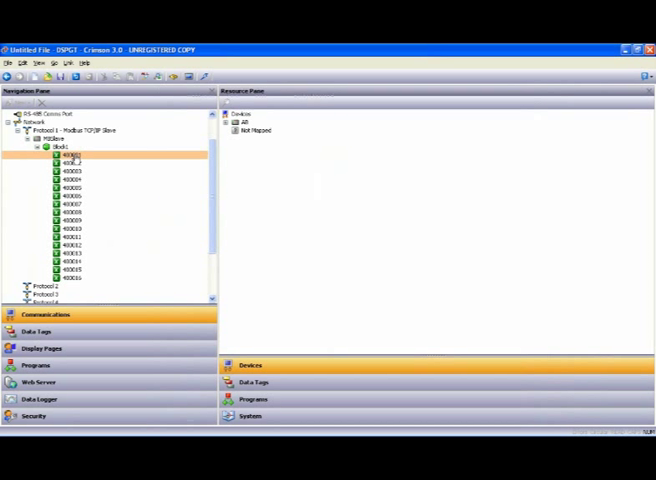
{"action": "left_click", "coordinate": [73, 155]}
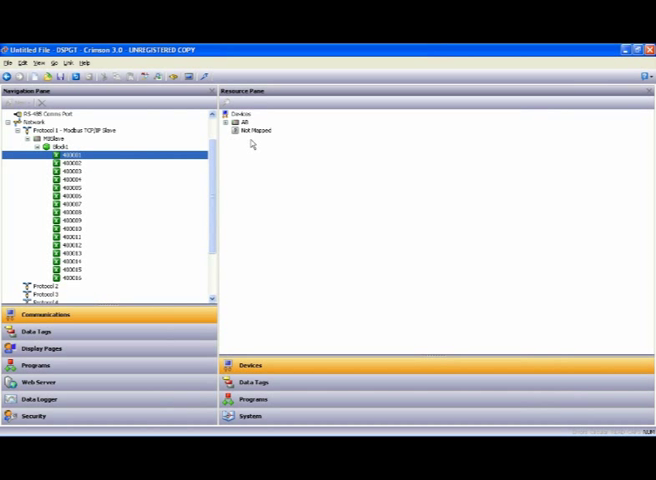
{"action": "left_click", "coordinate": [243, 121]}
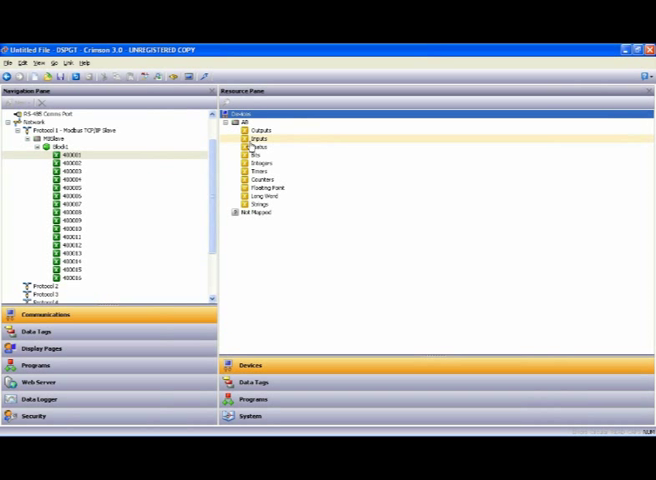
{"action": "left_click", "coordinate": [262, 163]}
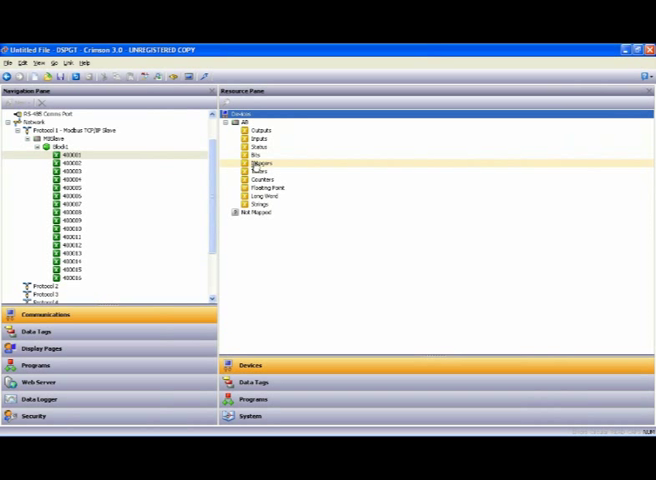
{"action": "left_click", "coordinate": [265, 163]}
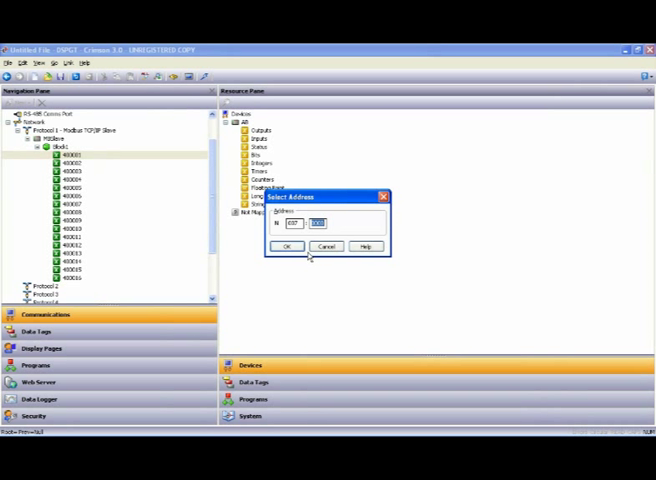
{"action": "left_click", "coordinate": [288, 246]}
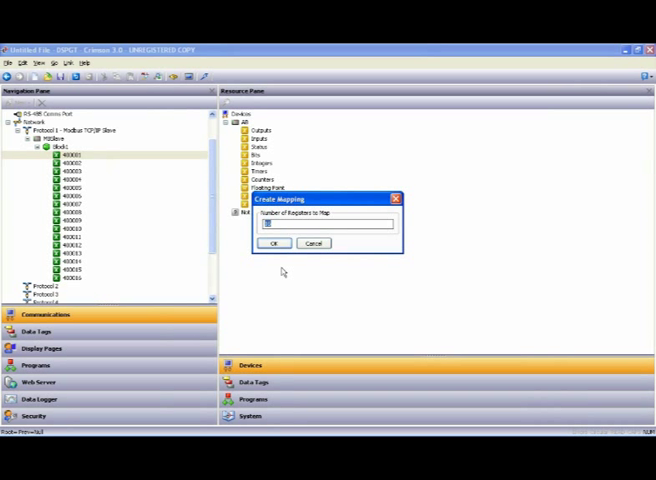
{"action": "left_click", "coordinate": [274, 243]}
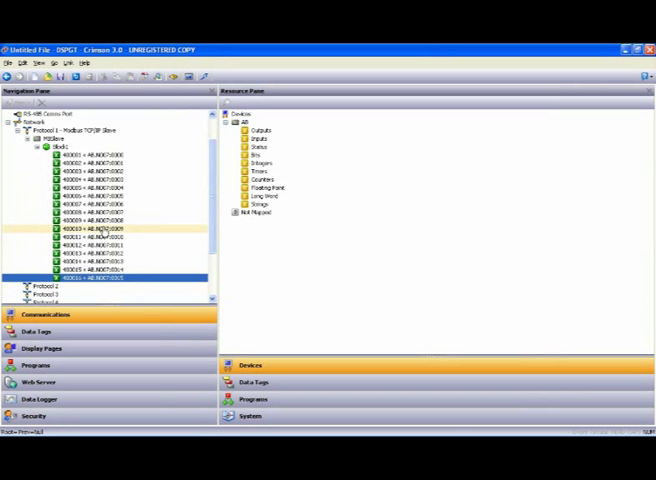
- Reselect Block1 in the Navigation Pane and browse the network protocol entries
{"action": "left_click", "coordinate": [105, 161]}
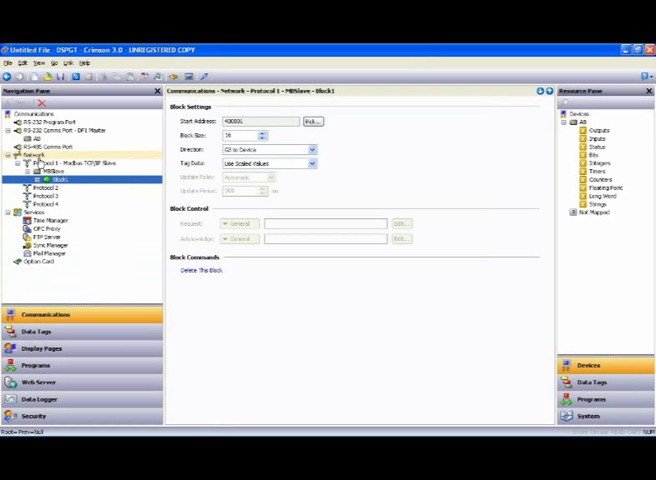
{"action": "left_click", "coordinate": [45, 137]}
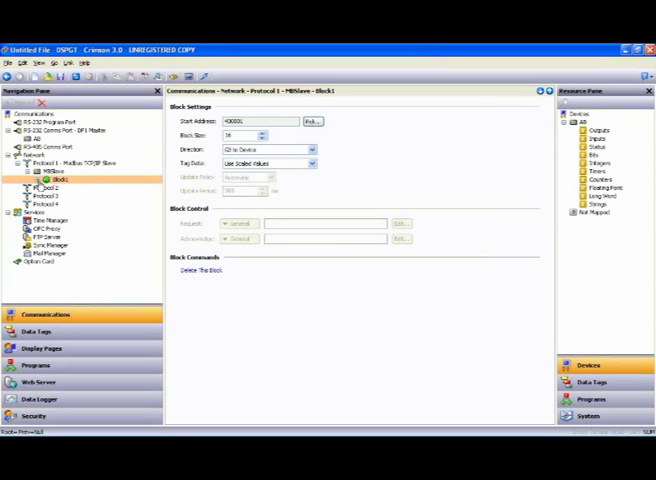
{"action": "left_click", "coordinate": [45, 180]}
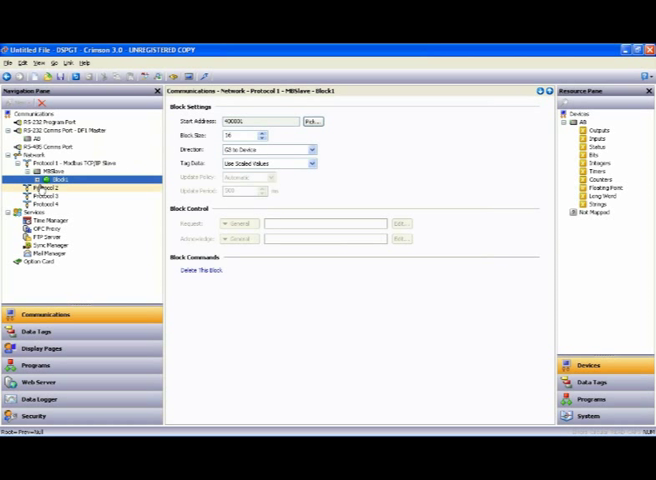